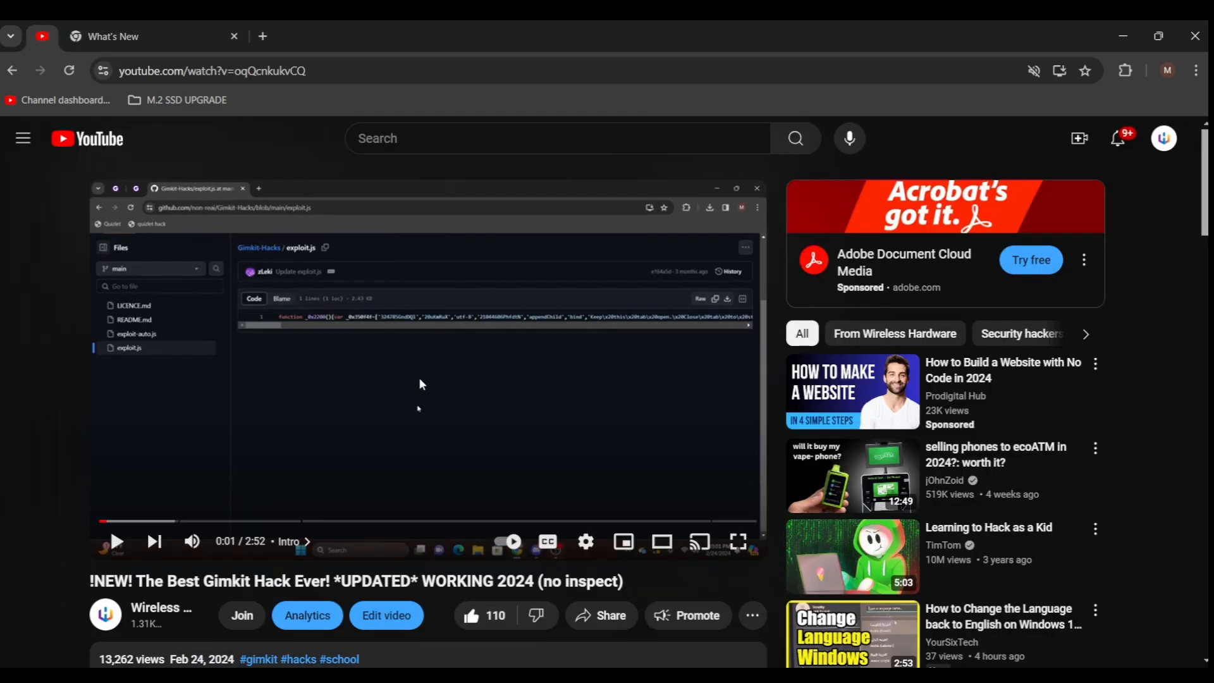
# Scroll down the Gimkit hack video description to reveal its GitHub and Discord links
pyautogui.scroll(-3)
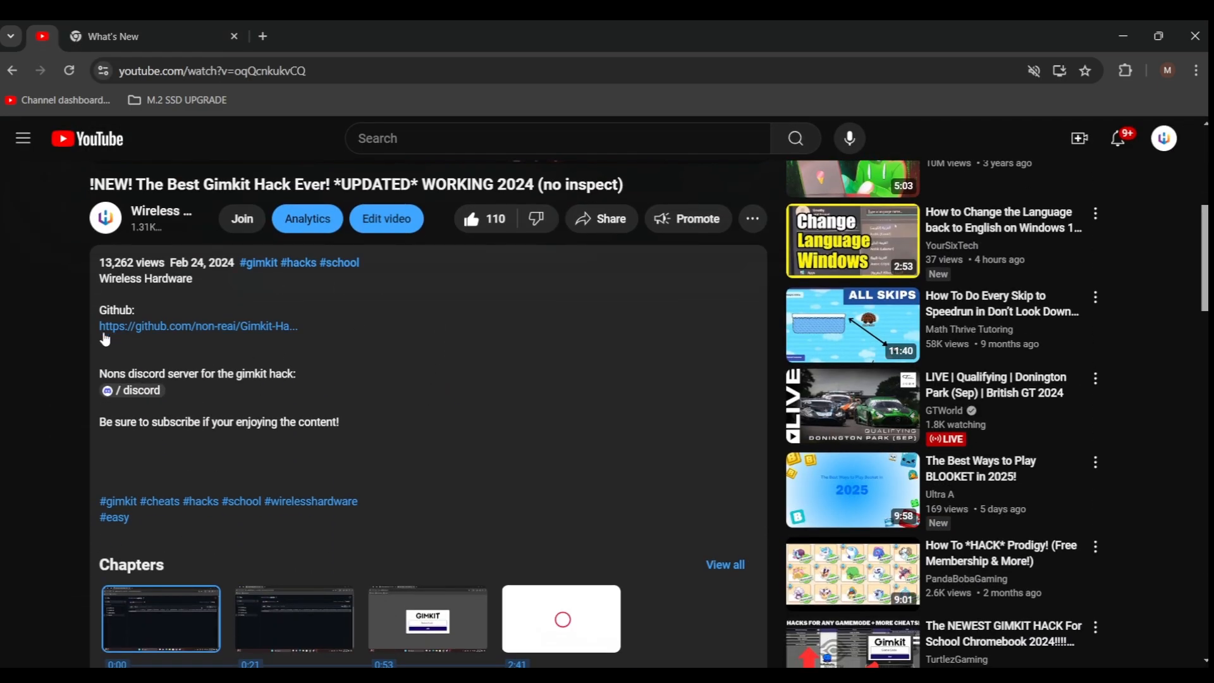
pyautogui.moveTo(254, 333)
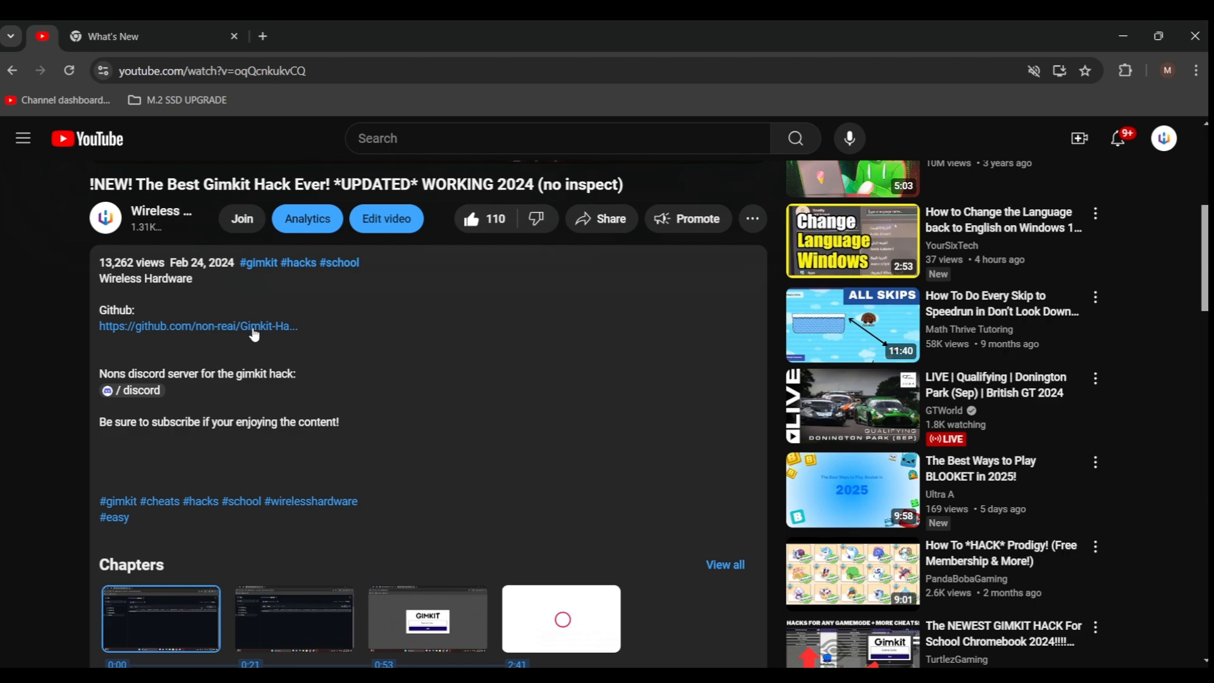
pyautogui.moveTo(151, 329)
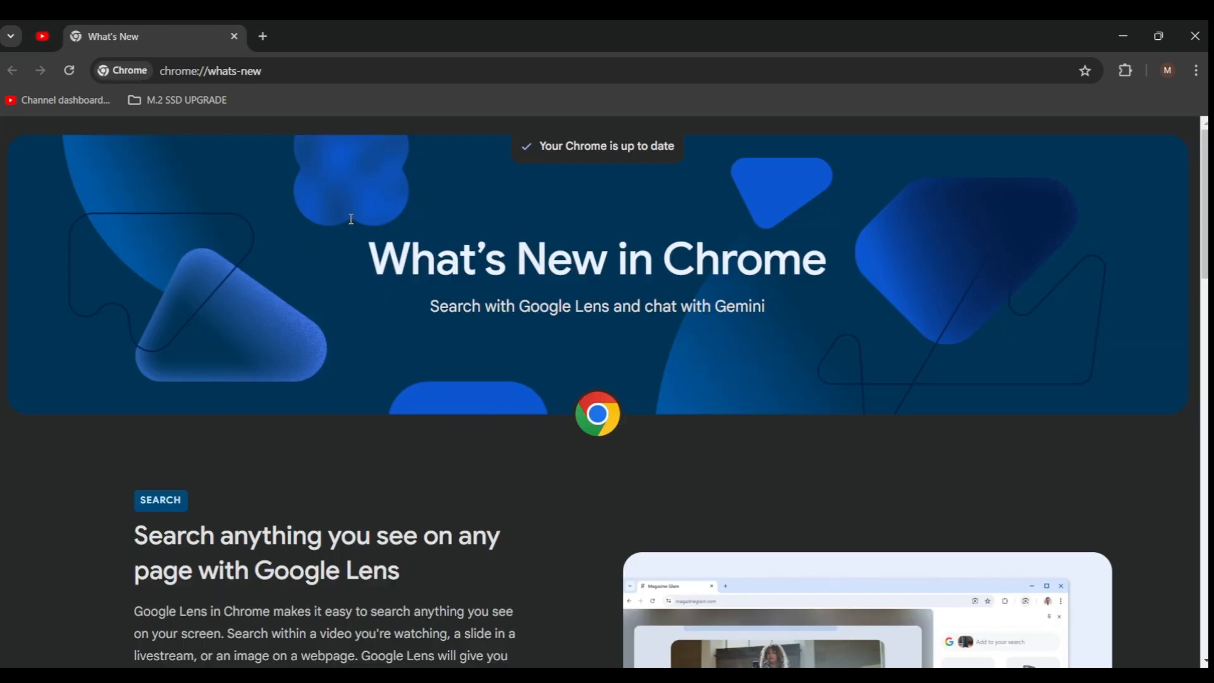
# Type 'app' into the address bar to get AppOnFly search suggestions
pyautogui.click(210, 70)
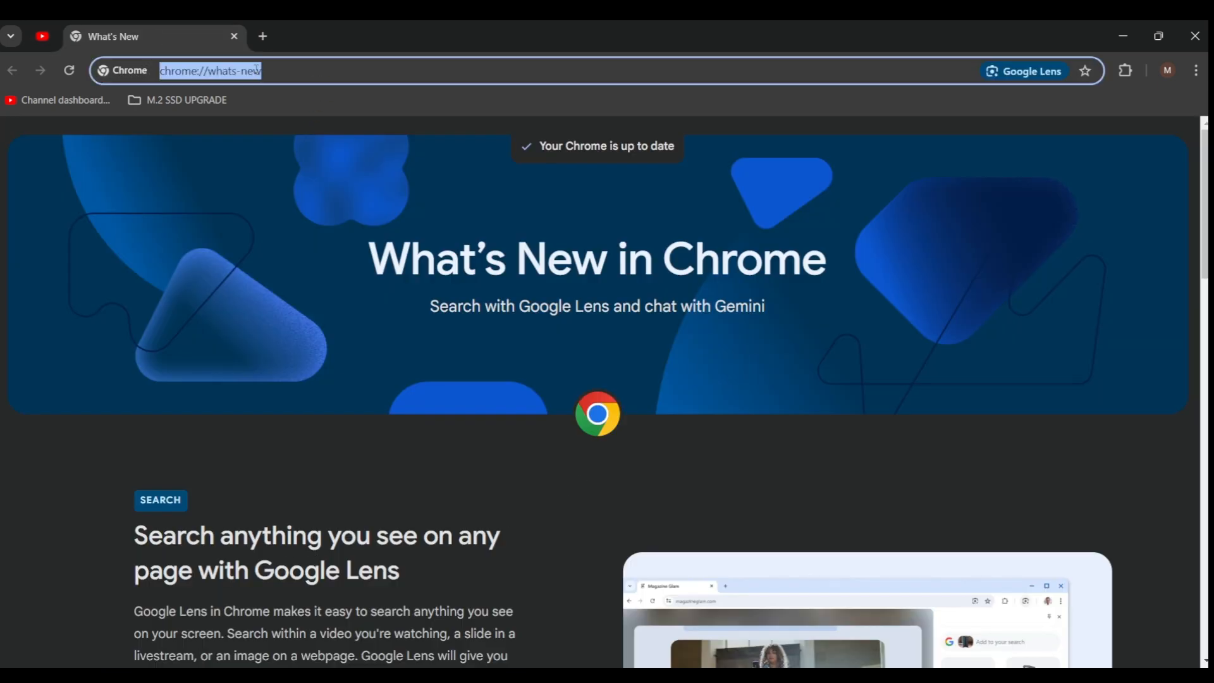
pyautogui.write('apponfly')
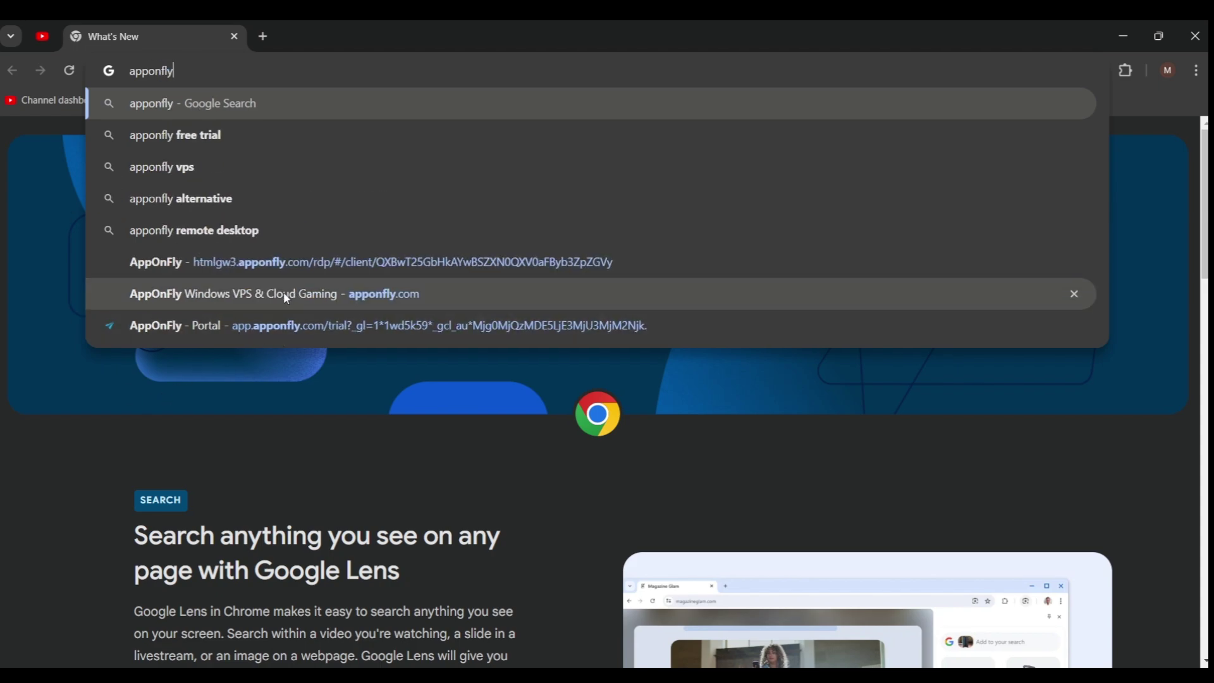
# Open the AppOnFly Windows VPS & Cloud Gaming suggestion and browse its page
pyautogui.click(275, 294)
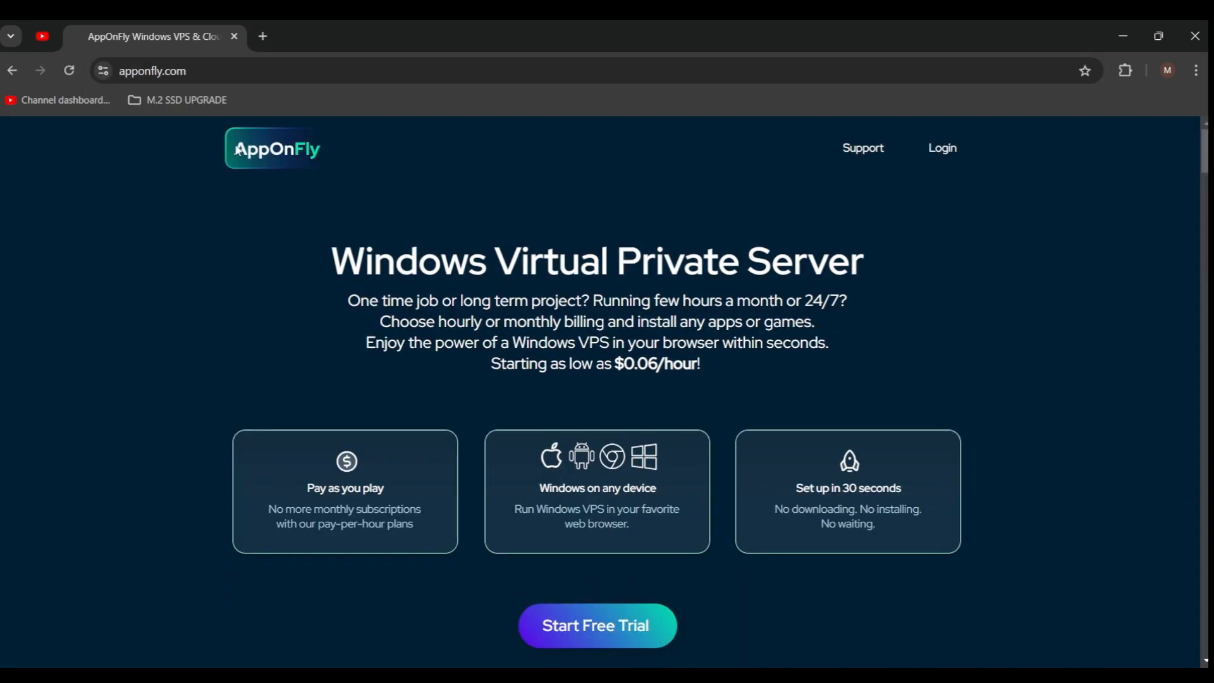
pyautogui.scroll(-3)
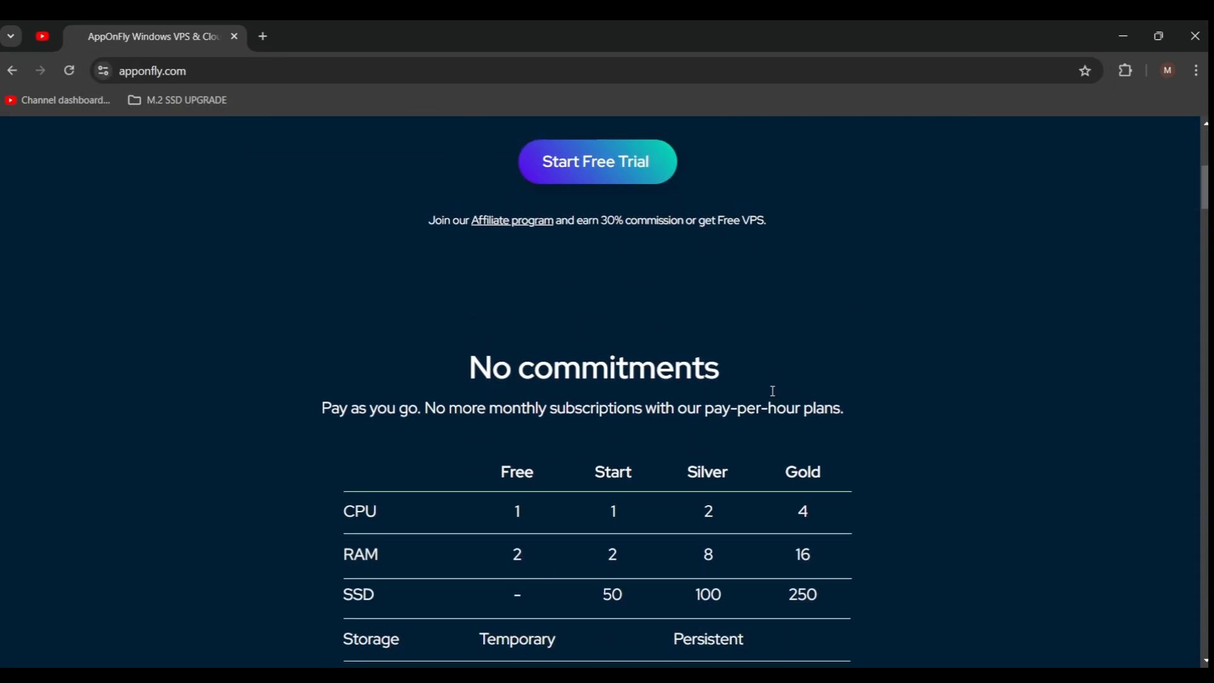
pyautogui.scroll(3)
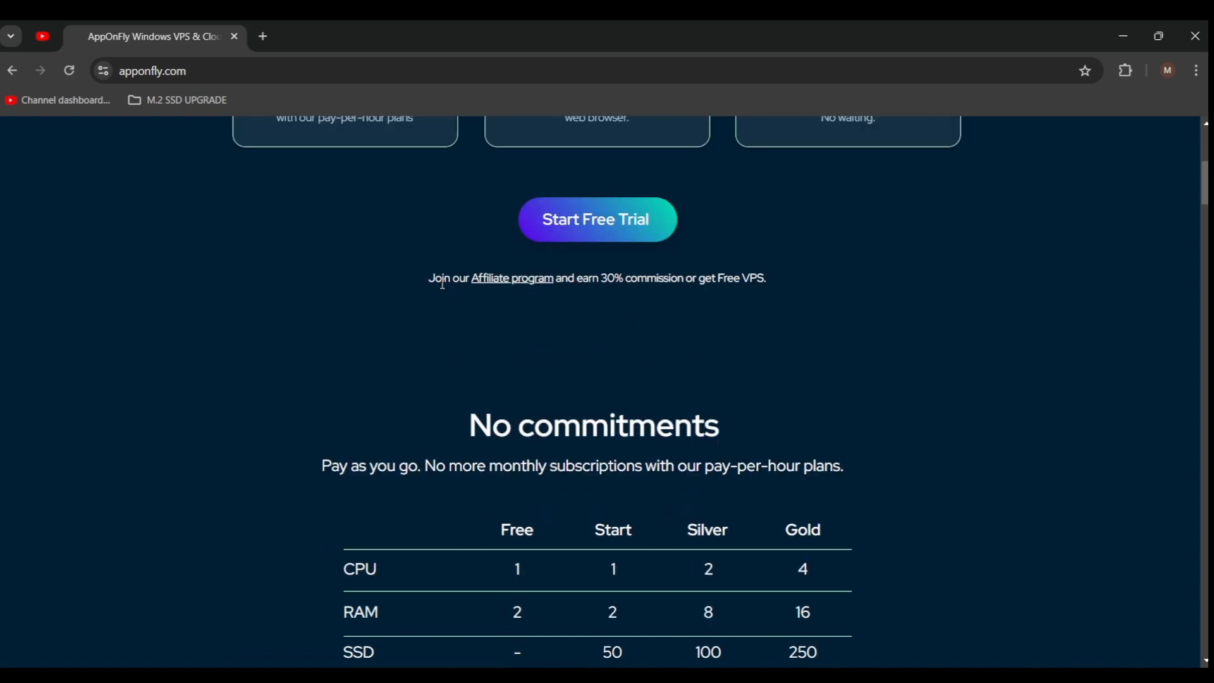
pyautogui.scroll(-3)
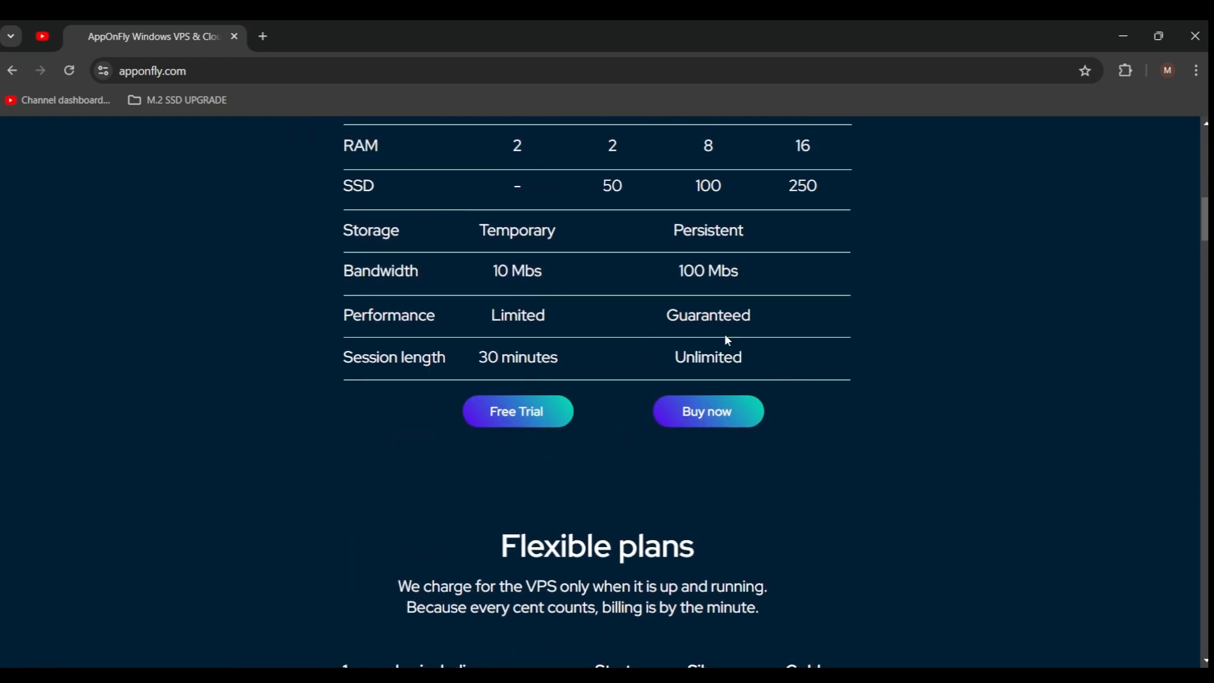
# Review the pricing plans and start the AppOnFly free trial
pyautogui.scroll(-3)
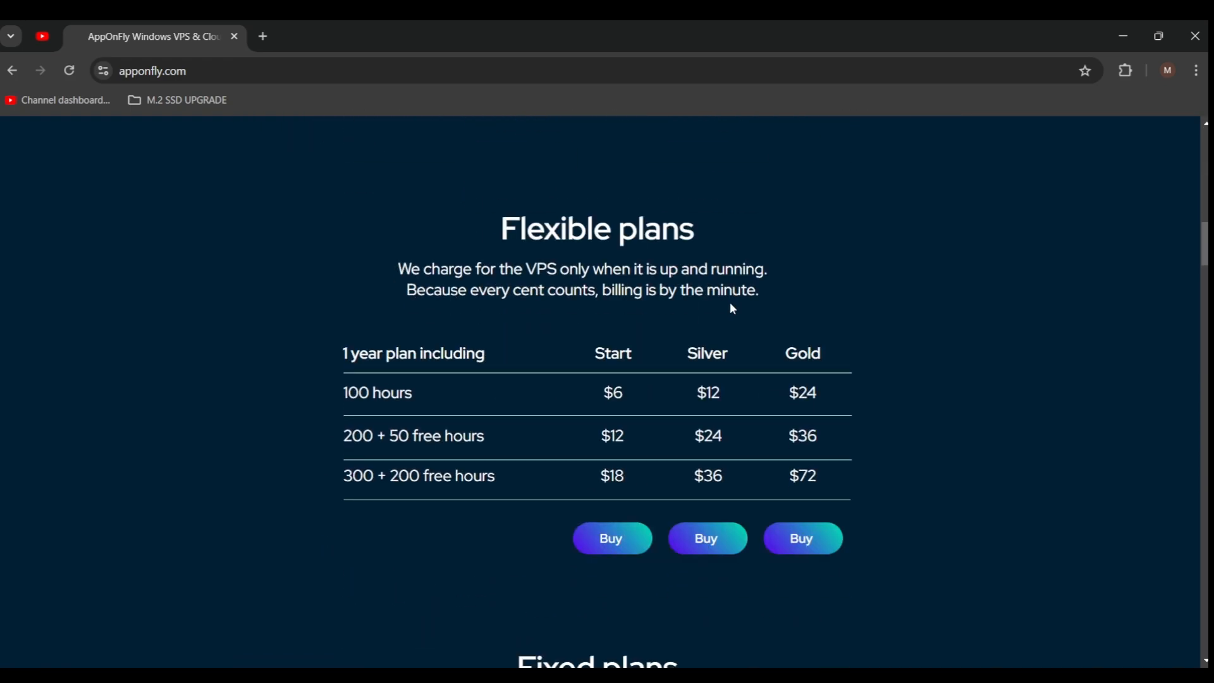
pyautogui.moveTo(704, 421)
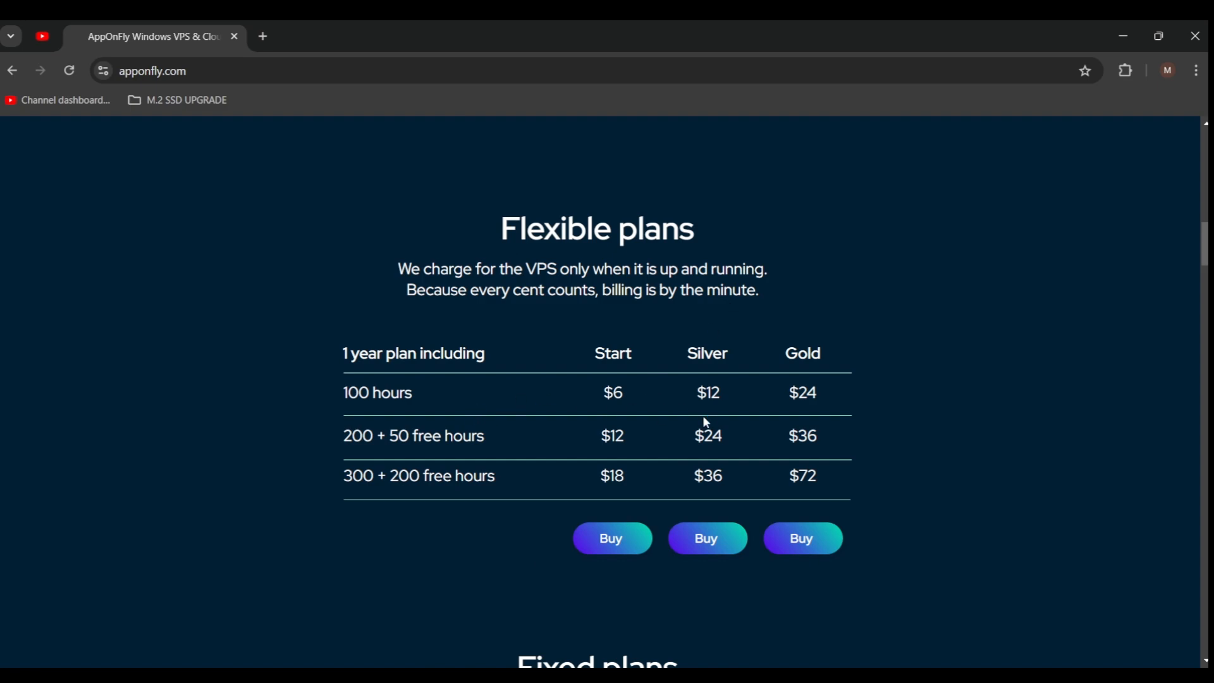
pyautogui.scroll(3)
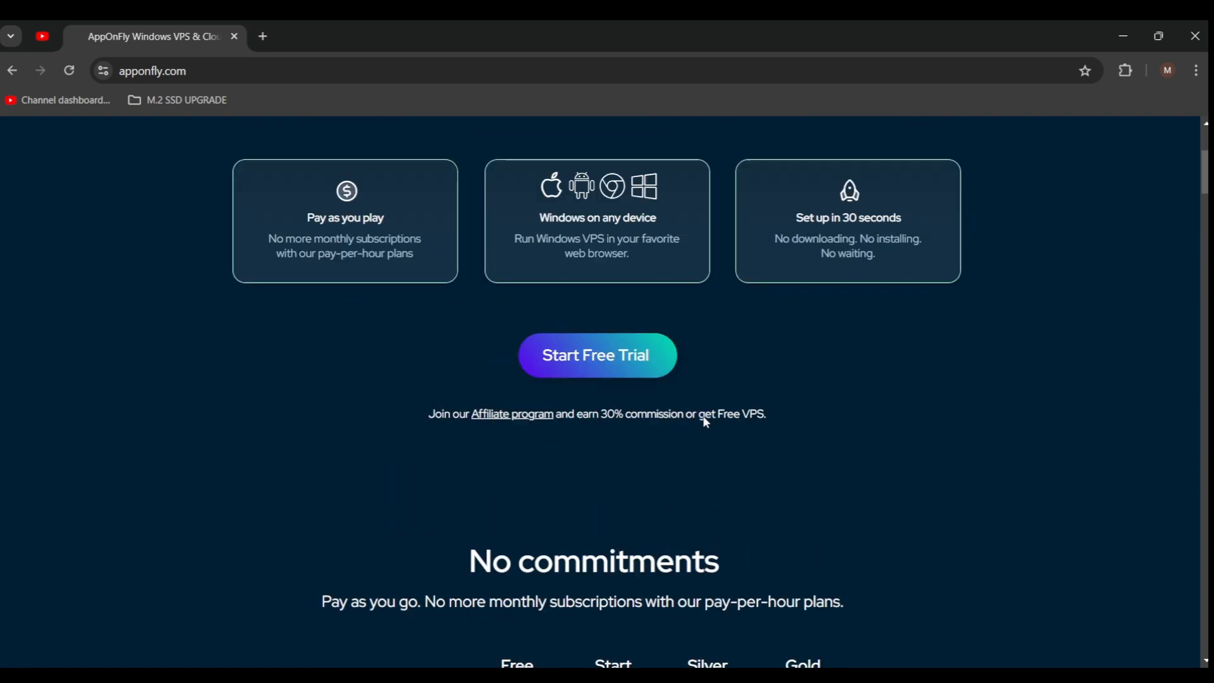
pyautogui.scroll(3)
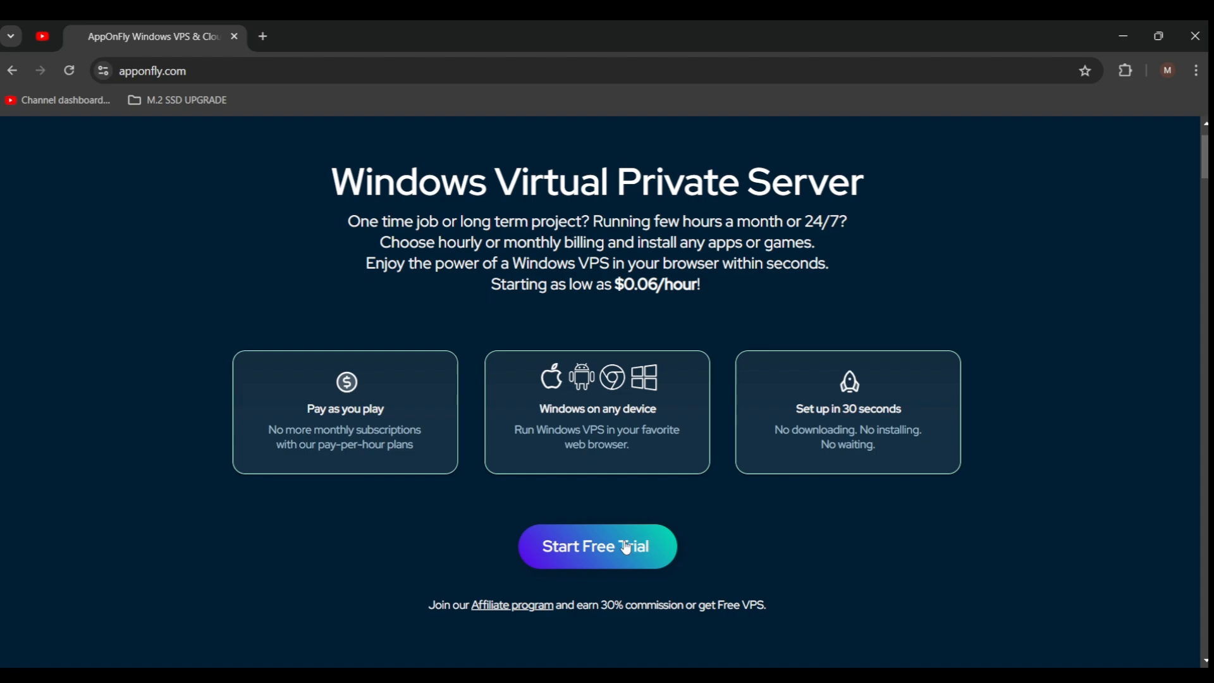
pyautogui.click(596, 545)
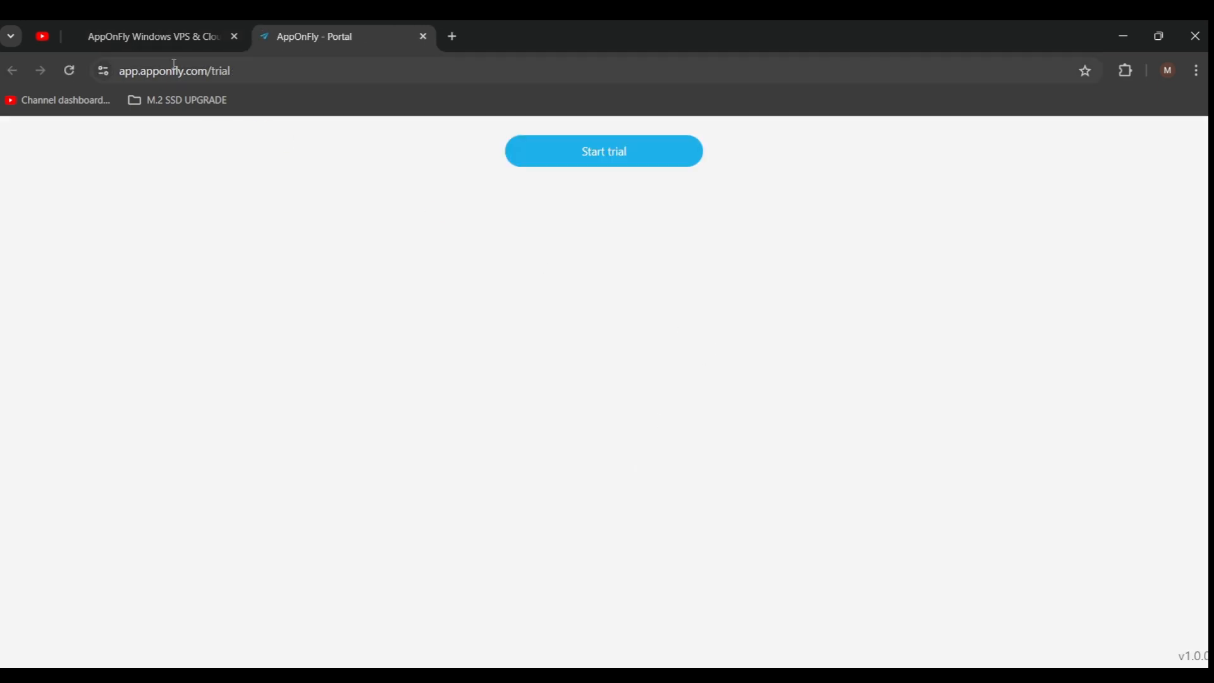
# Start the trial Windows VPS desktop session
pyautogui.click(604, 151)
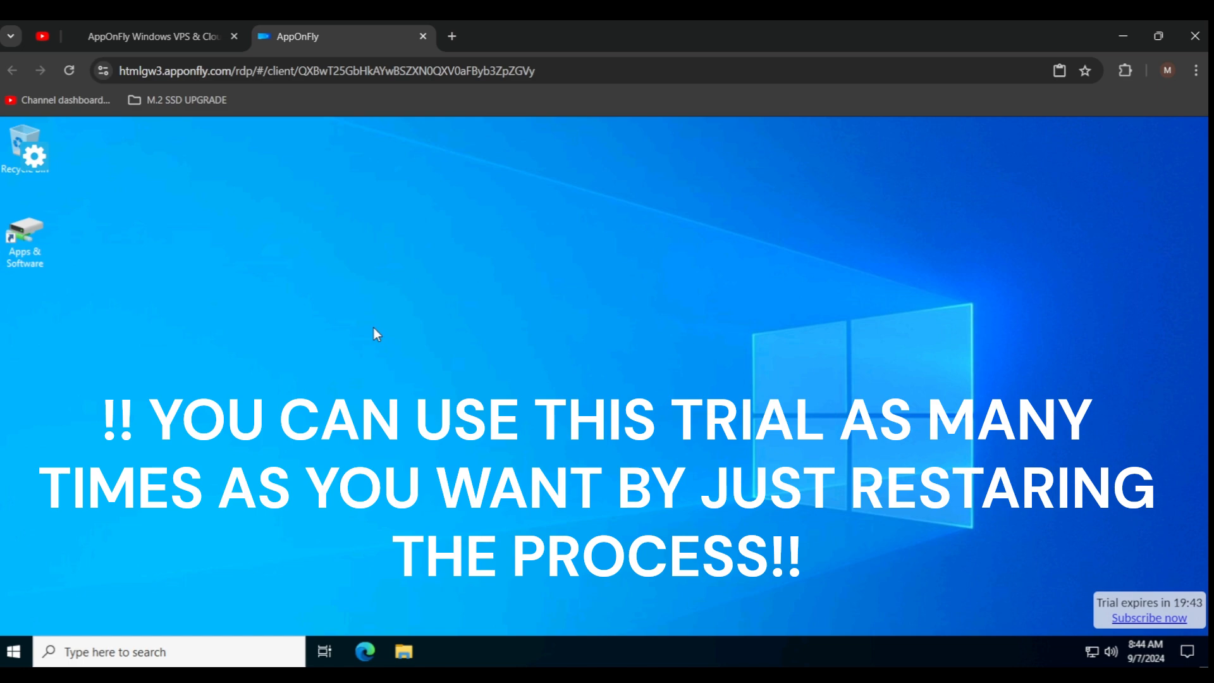
pyautogui.moveTo(381, 319)
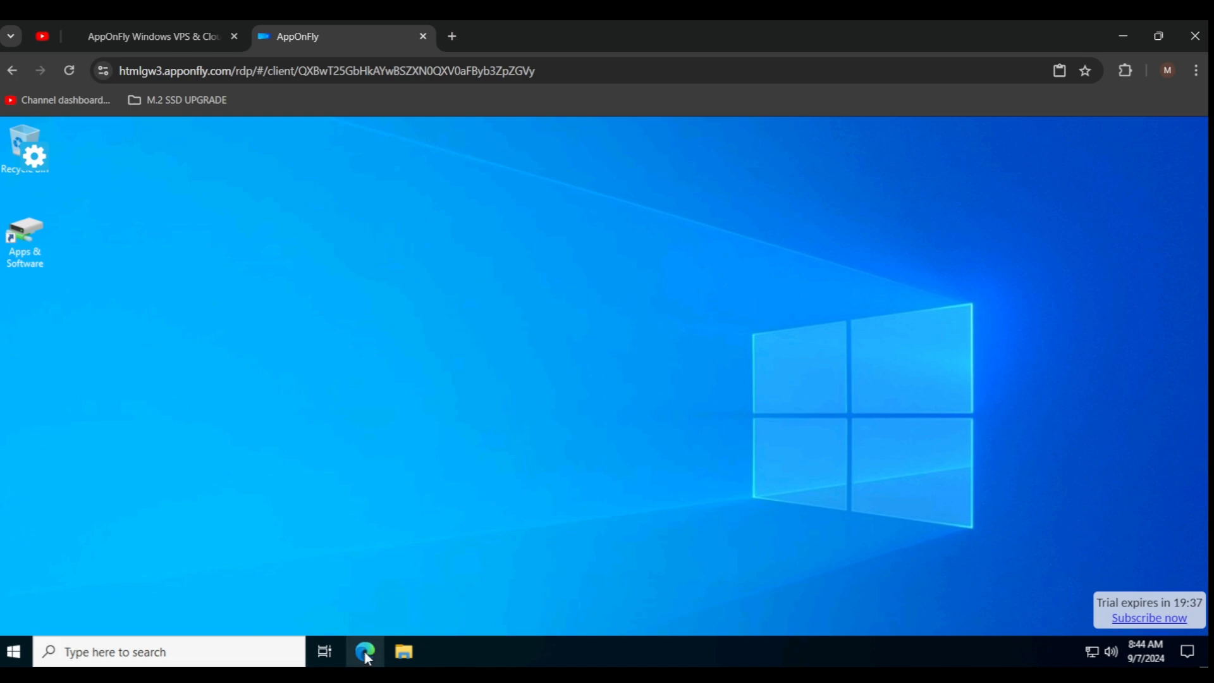
pyautogui.moveTo(369, 631)
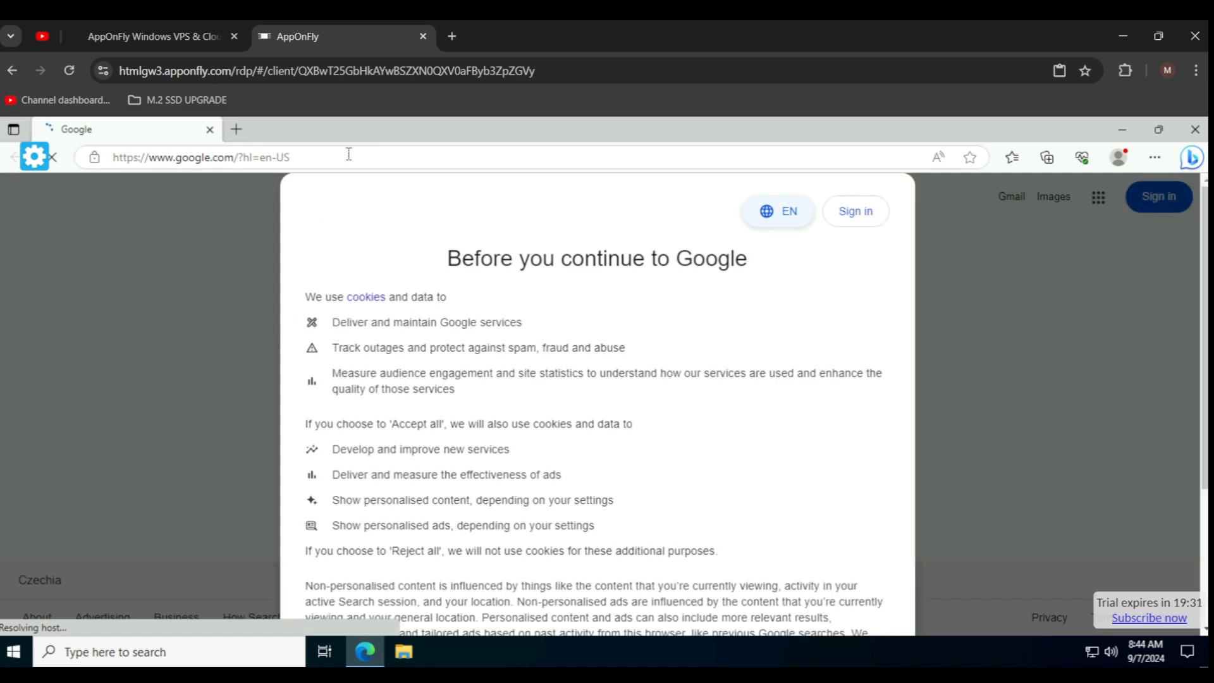
# Replace the Google address in Edge with discord.com to load Discord's homepage
pyautogui.click(200, 158)
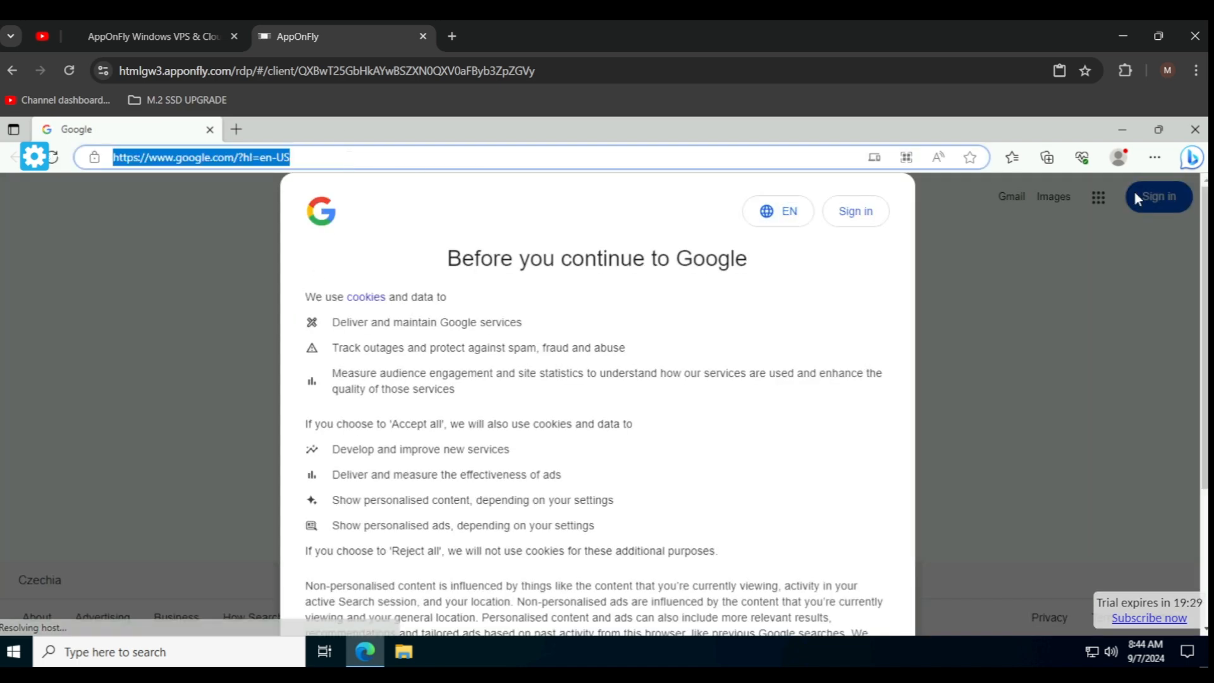
pyautogui.moveTo(712, 138)
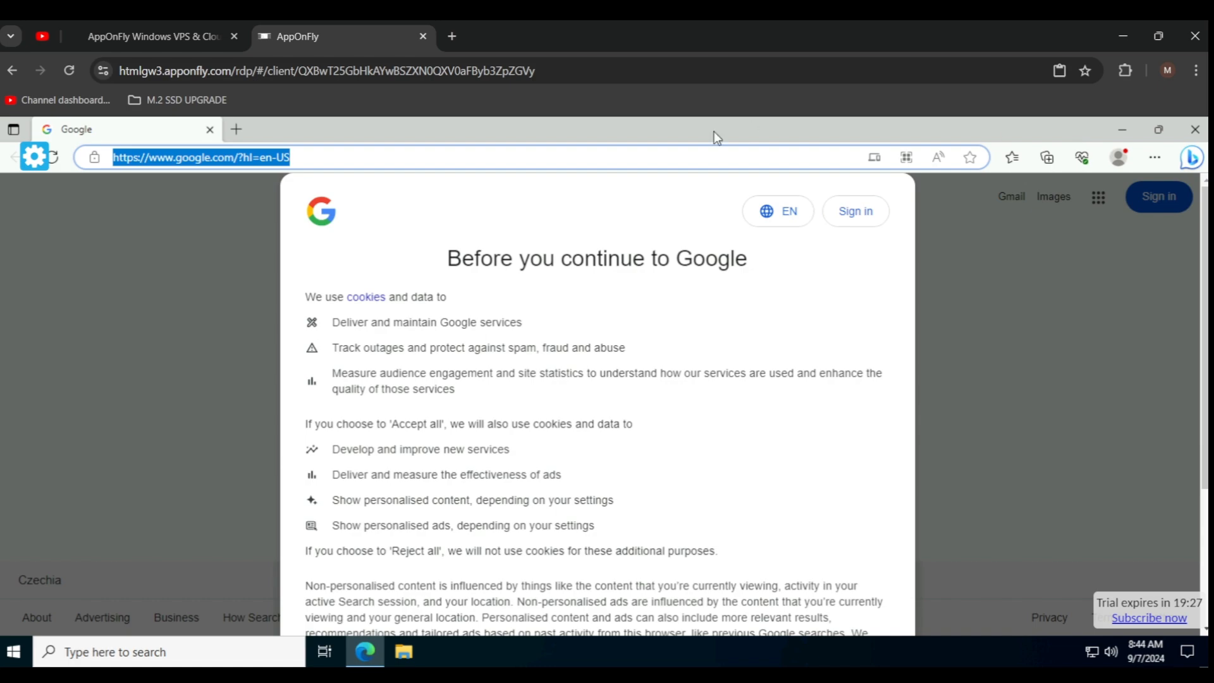
pyautogui.write('discord.com')
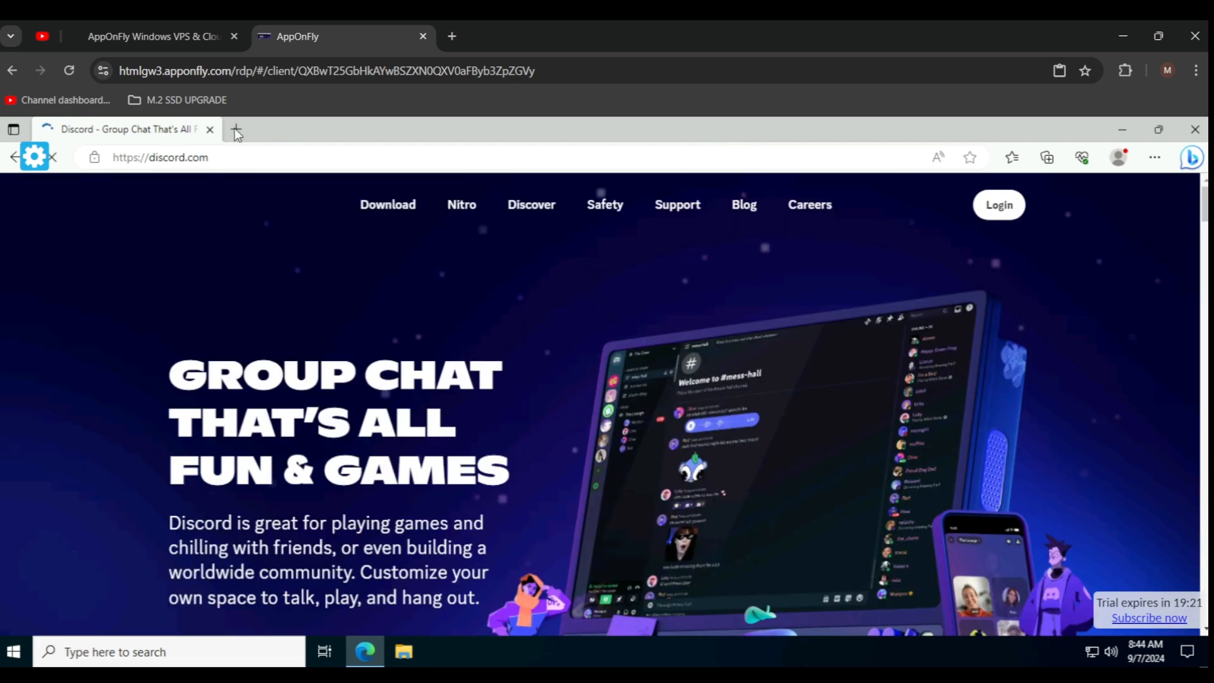
# Search Bing for 'unblockedgames' in a new Edge tab
pyautogui.click(236, 129)
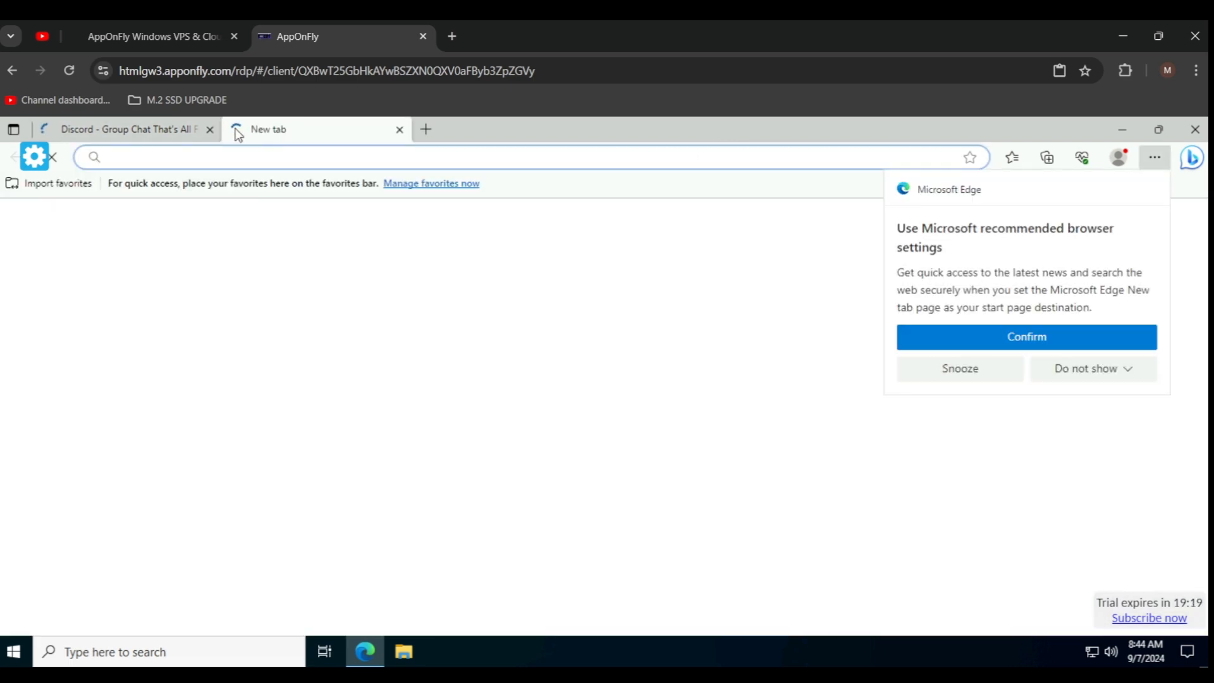
pyautogui.write('un')
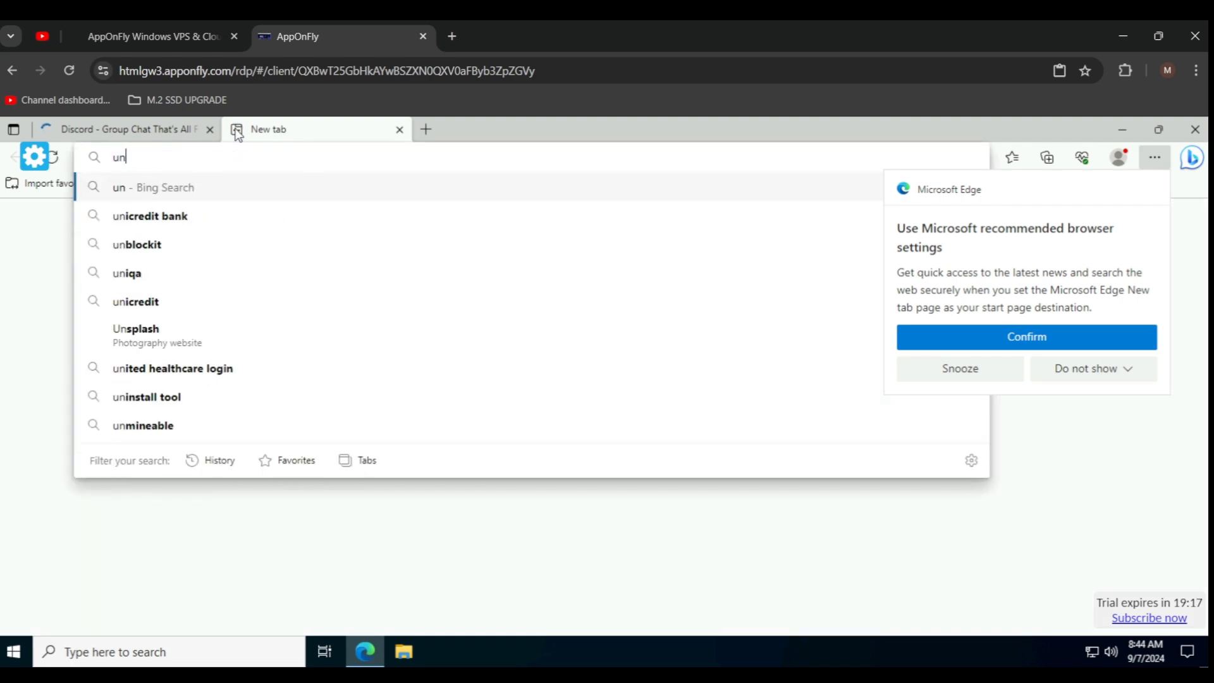
pyautogui.write('blockedgames')
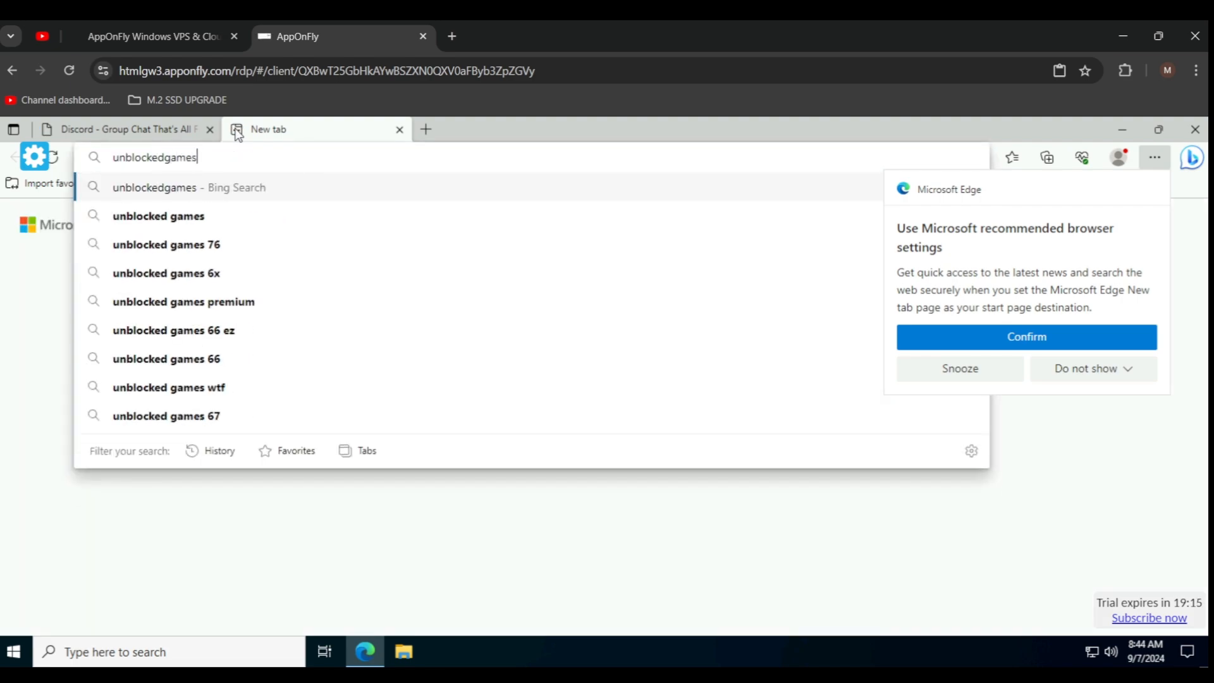
pyautogui.press('Return')
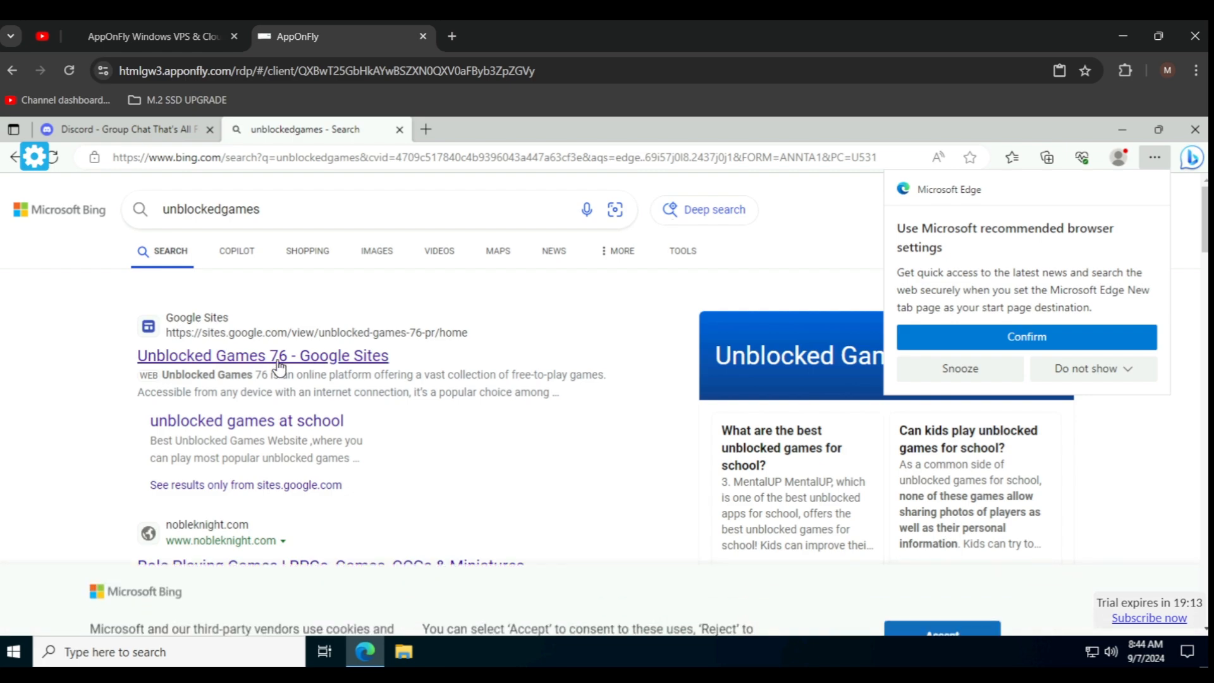
# Open the Unblocked Games 76 Google Sites result and show it full screen
pyautogui.click(263, 355)
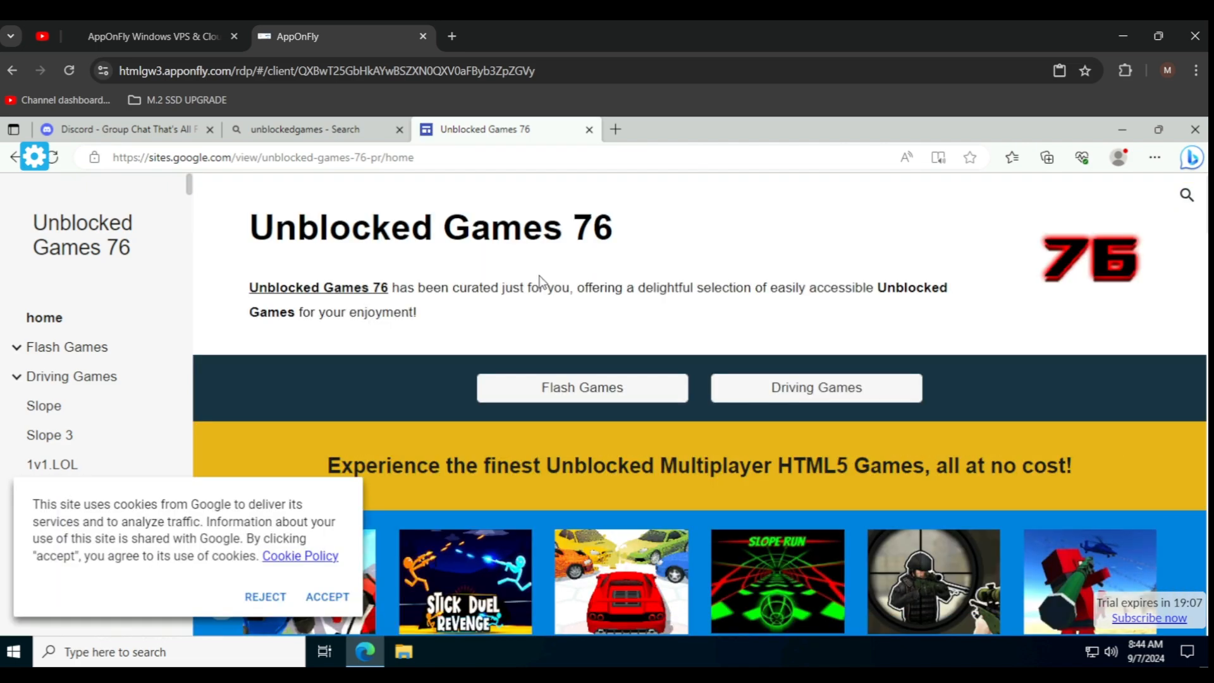
pyautogui.press('f11')
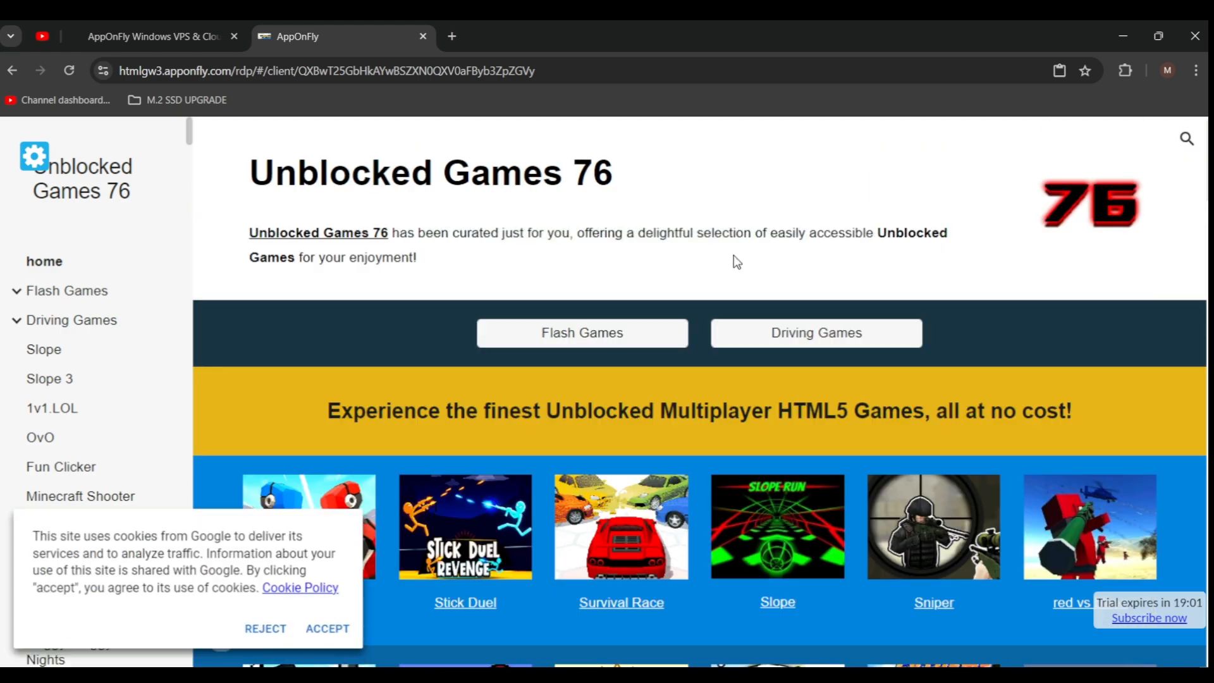
pyautogui.moveTo(268, 641)
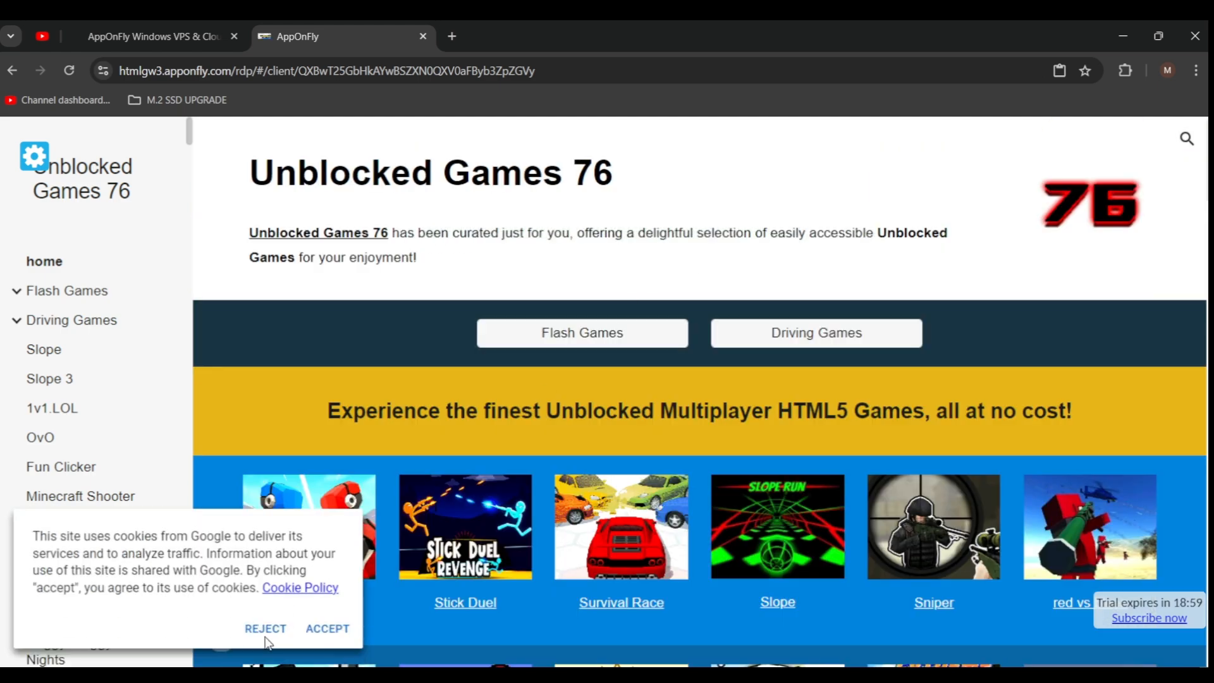
pyautogui.moveTo(86, 35)
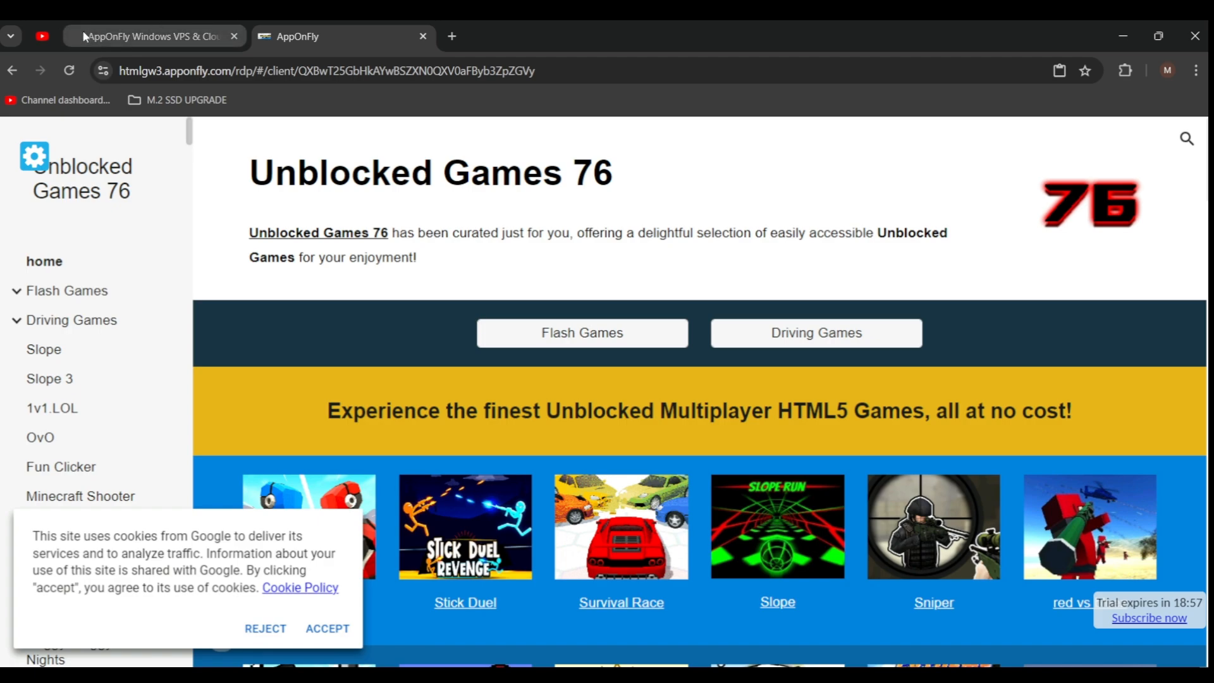